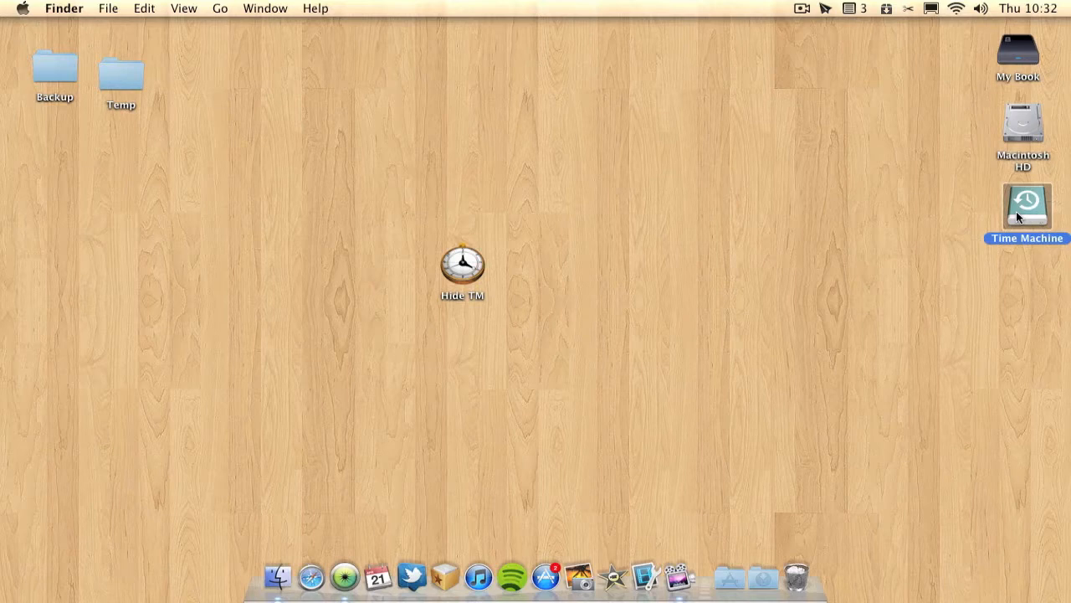
mouse_move(730, 576)
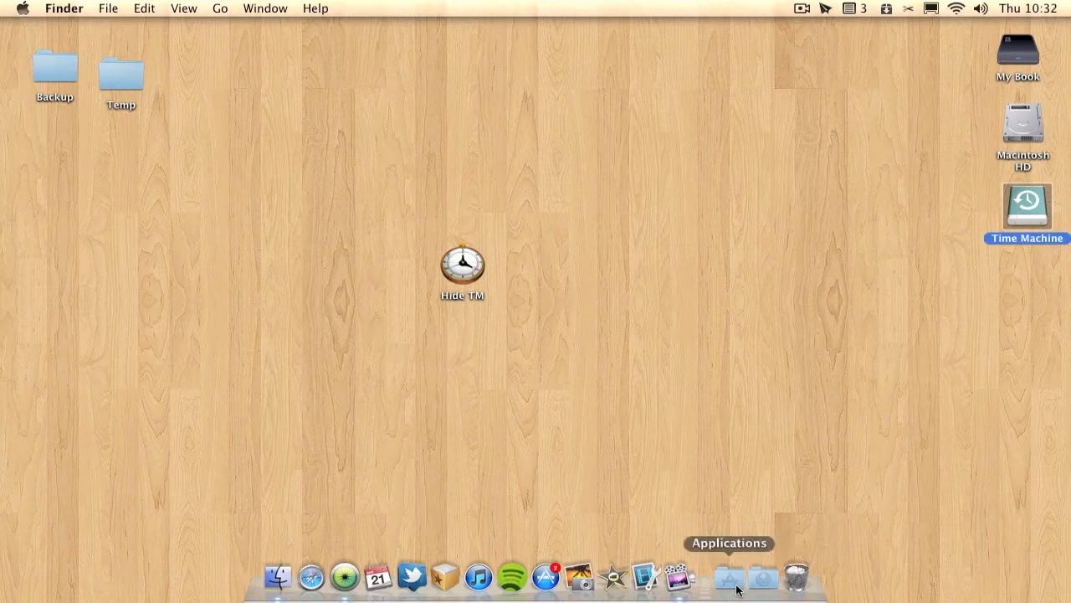
- Open the Hide TM folder revealing the Hide Time Machine and Show Time Machine scripts
left_click(730, 575)
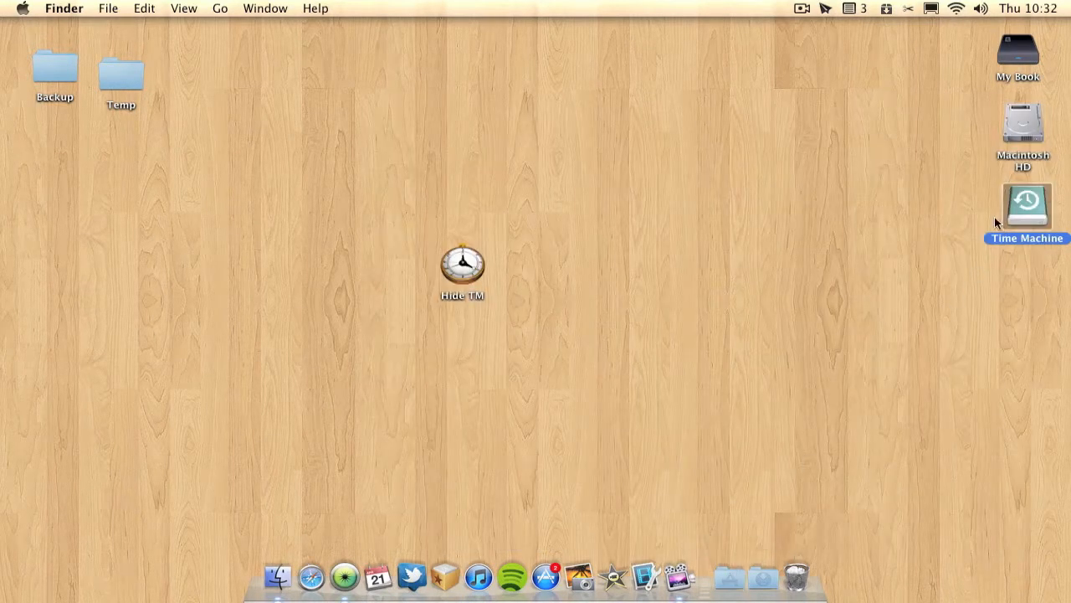
left_click_drag(1026, 208, 950, 305)
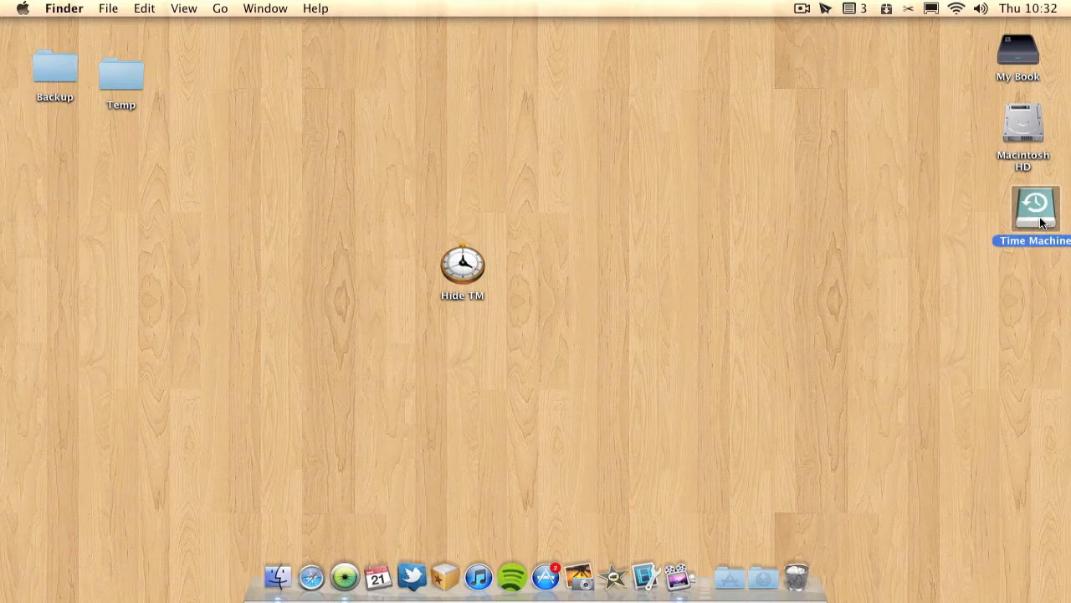
mouse_move(585, 261)
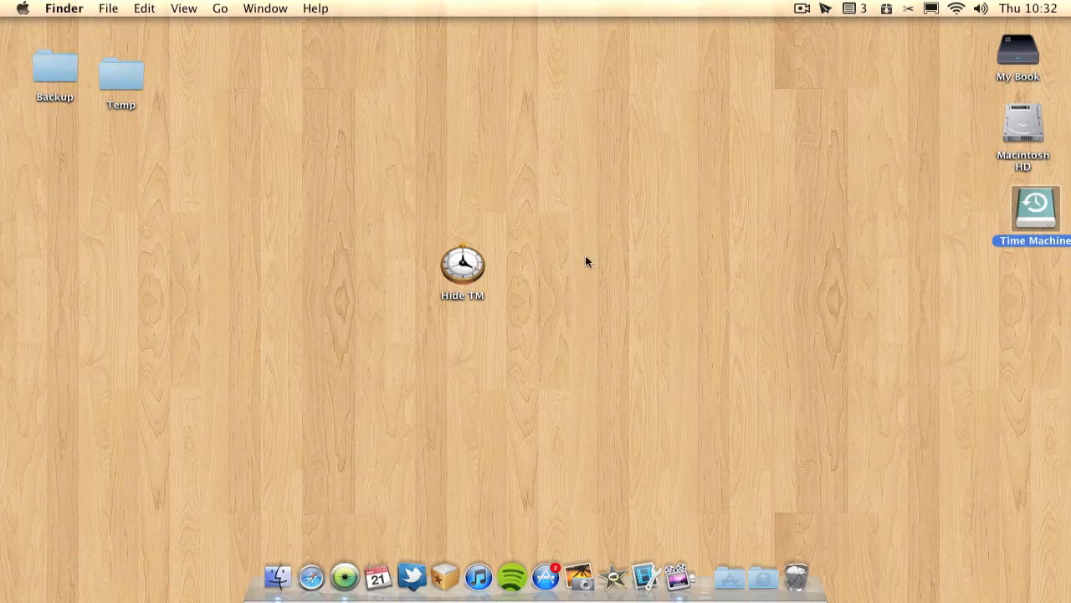
double_click(462, 264)
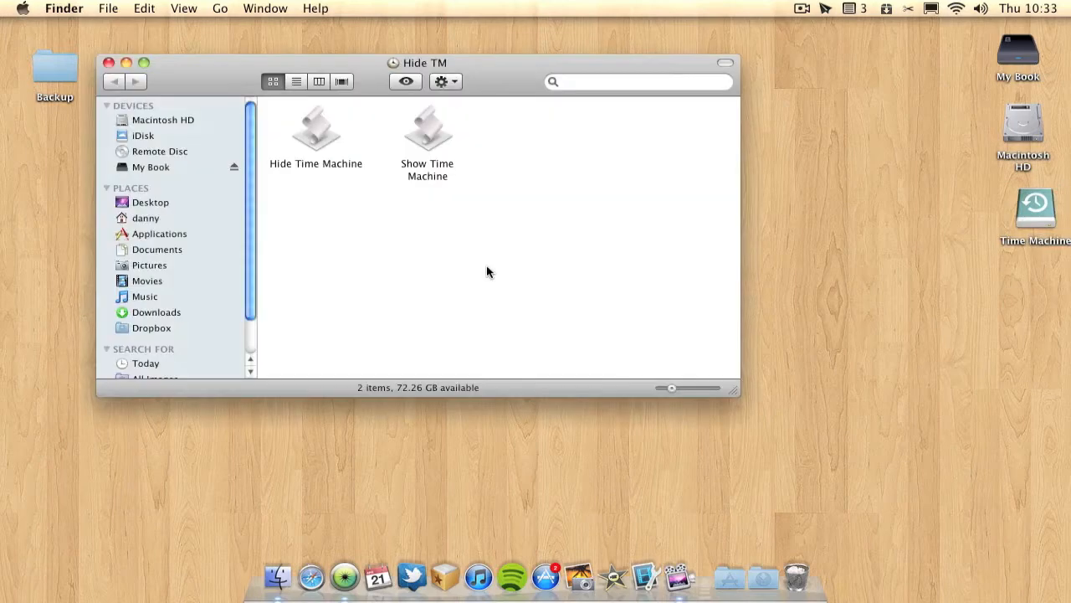
mouse_move(529, 301)
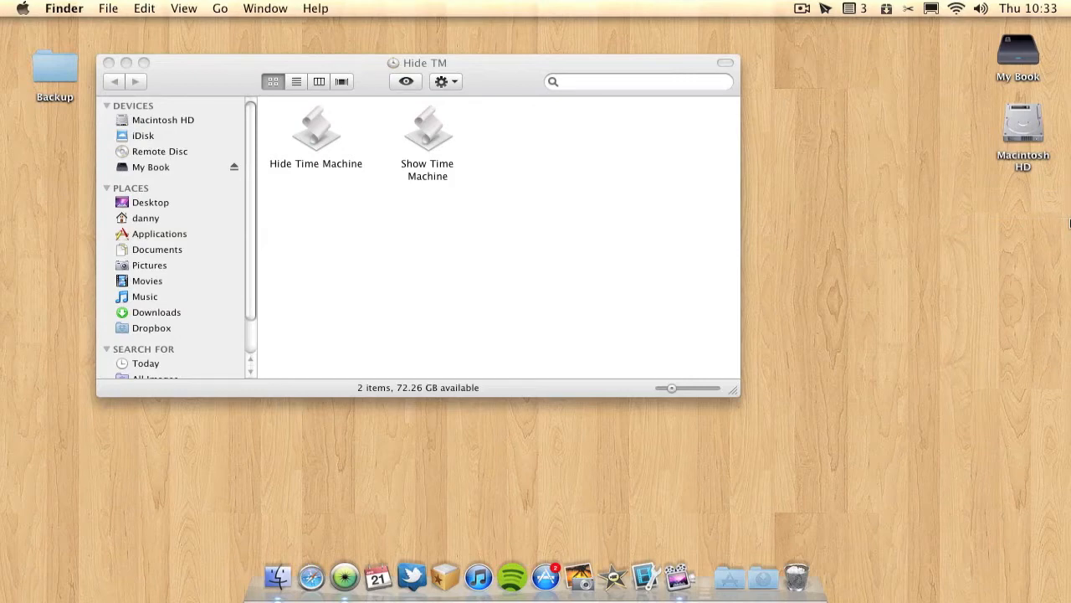
mouse_move(947, 372)
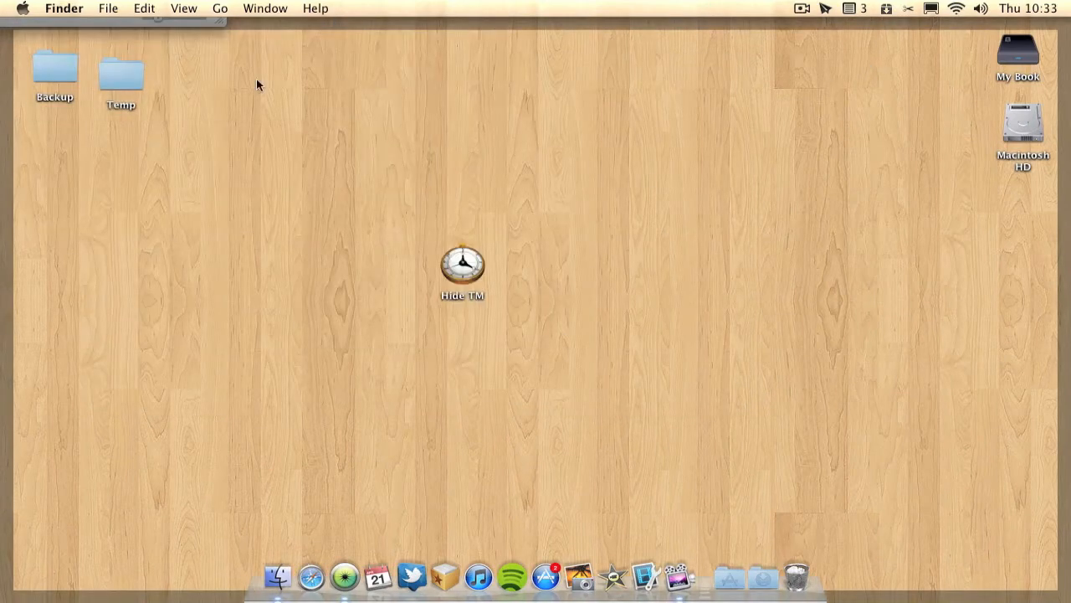
mouse_move(187, 478)
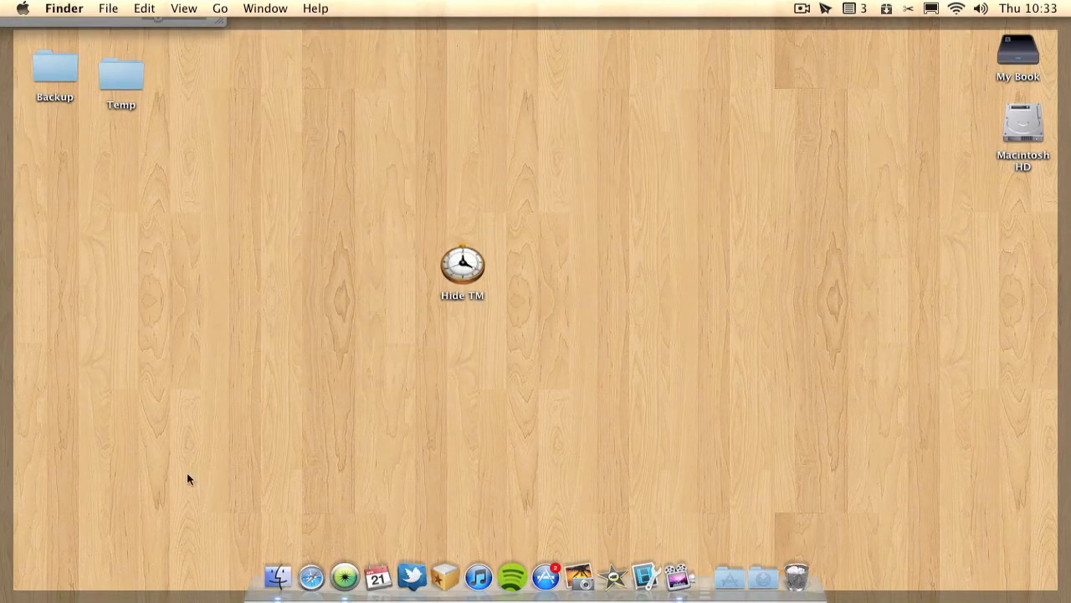
double_click(462, 264)
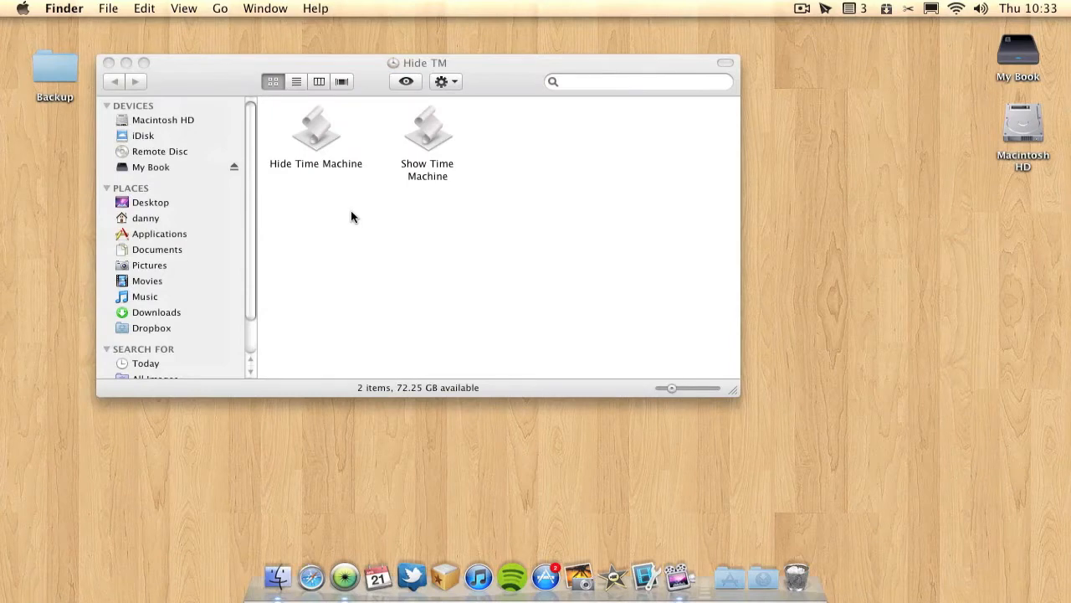
left_click(427, 131)
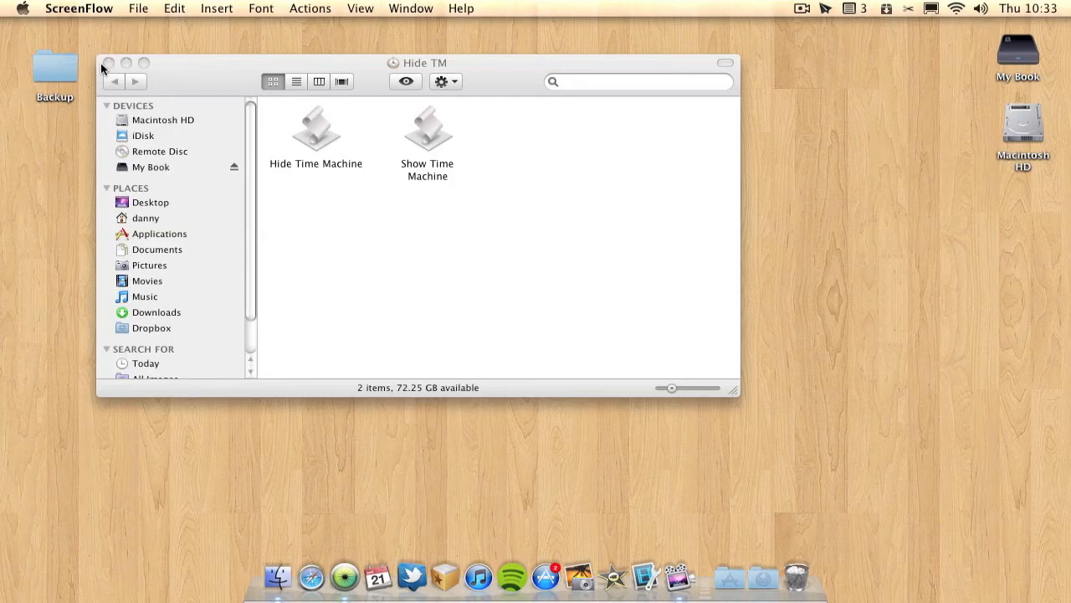
left_click(107, 64)
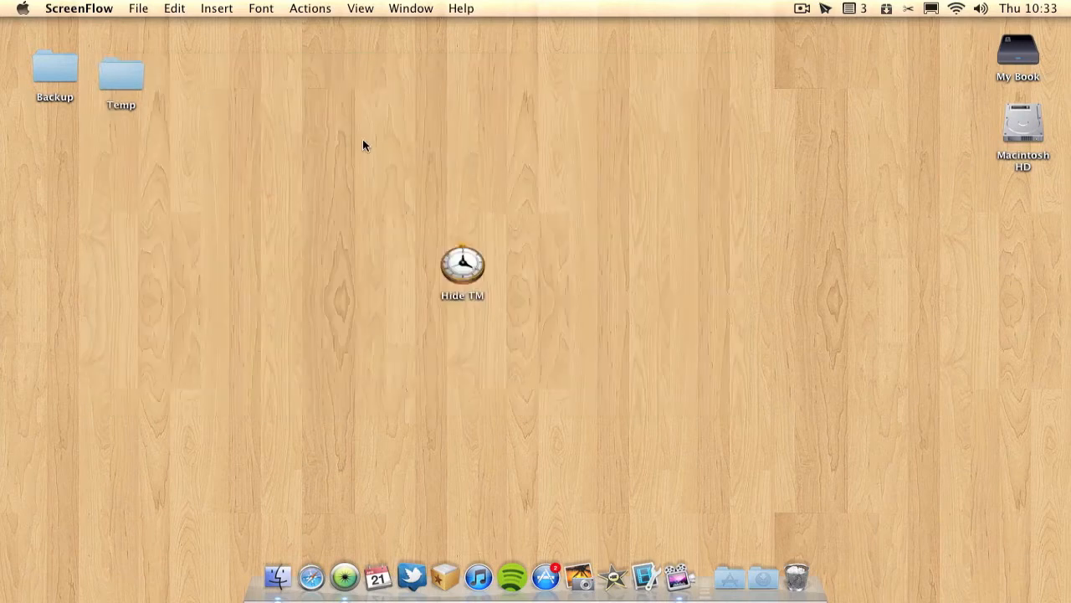